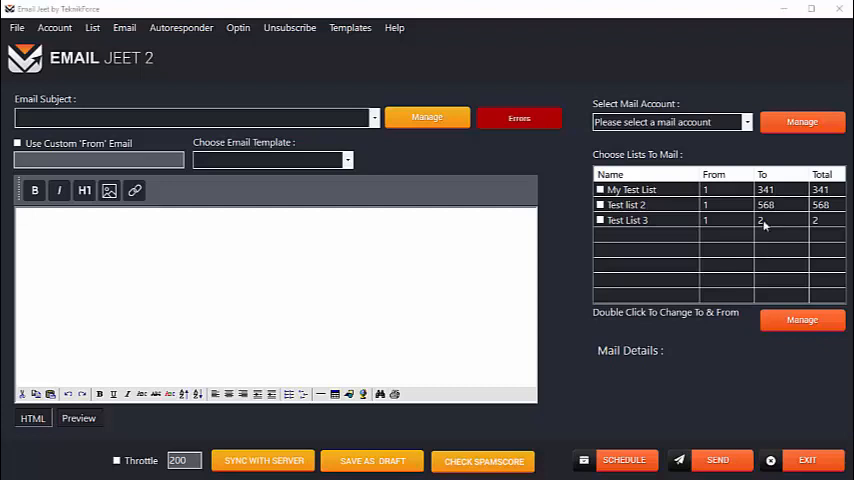
Enter the subject 'Revolutionalize video marketing with FB Native videos.' and open My Test List's contact range
text(Revolutionalize video marketing with FB Native videos.)
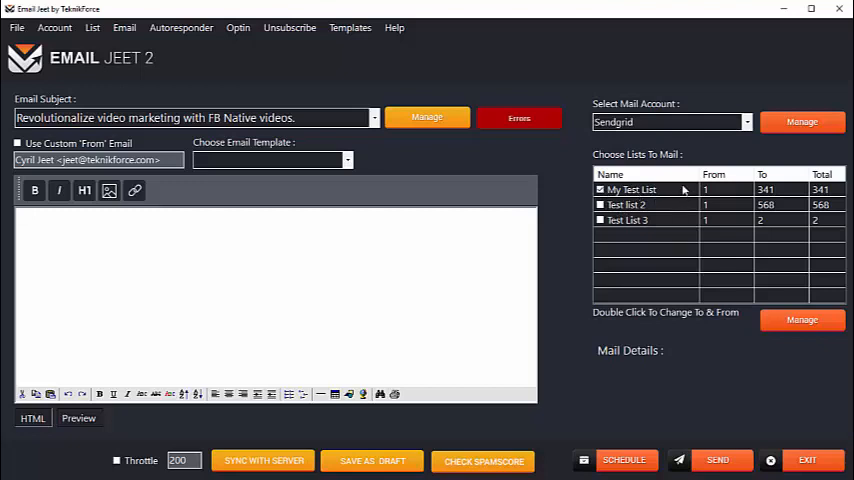
double_click(631, 189)
text(200)
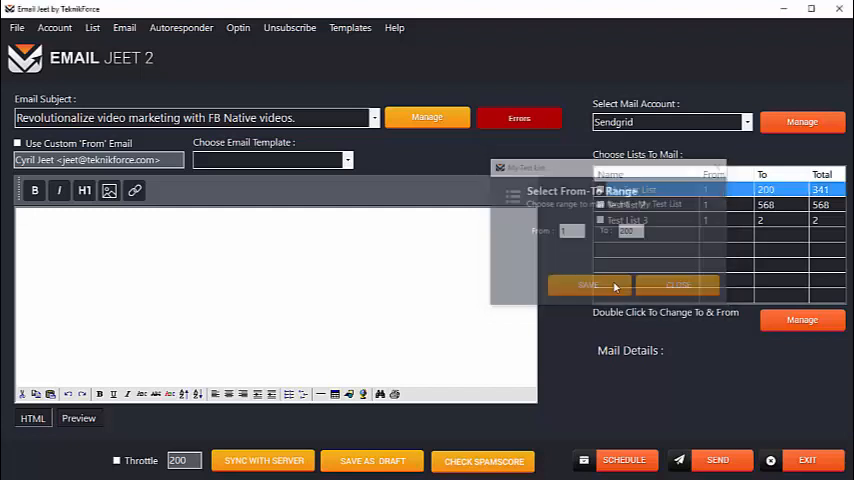
Save My Test List's recipient range as contacts 1 to 200
click(588, 285)
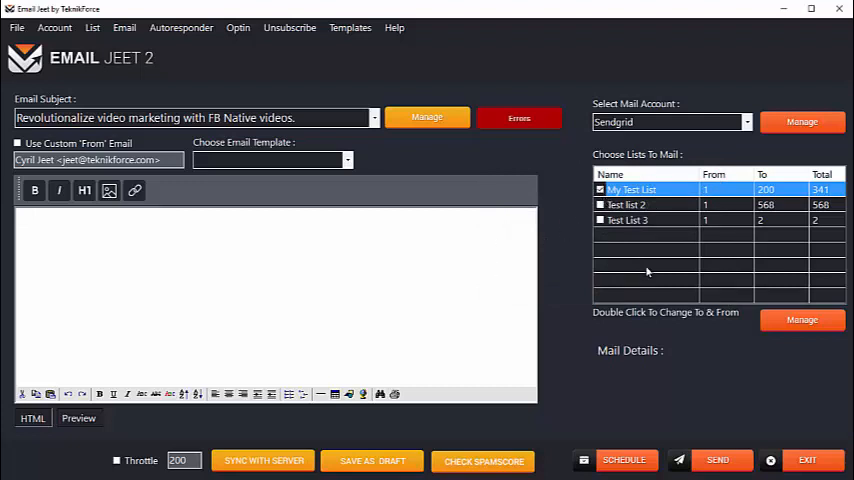
mouse_move(630, 290)
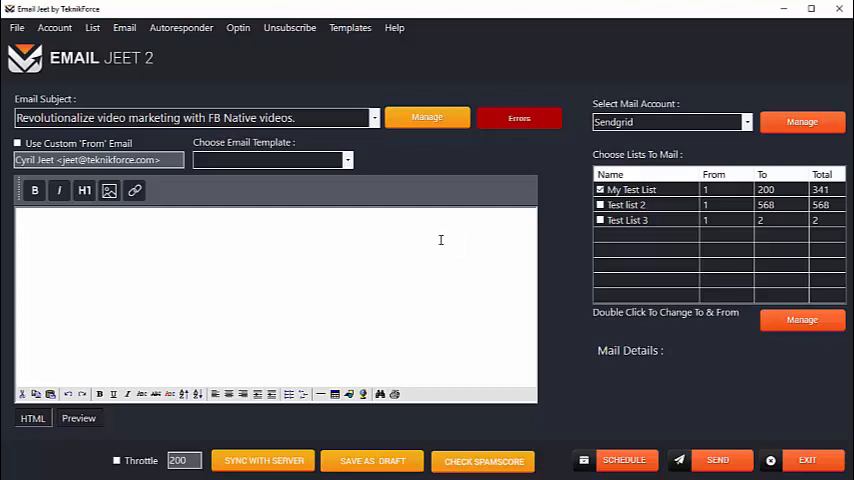
Paste the FB Native videos sales message, opening with 'Hi {name}!', into the body
text(T)
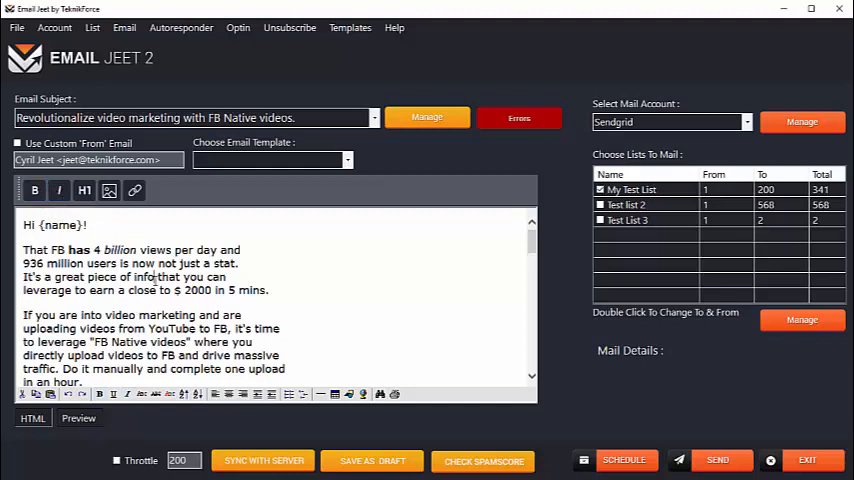
Enlarge 'info that' and make 'close to $ 2000' larger and blue
drag(134, 277, 170, 290)
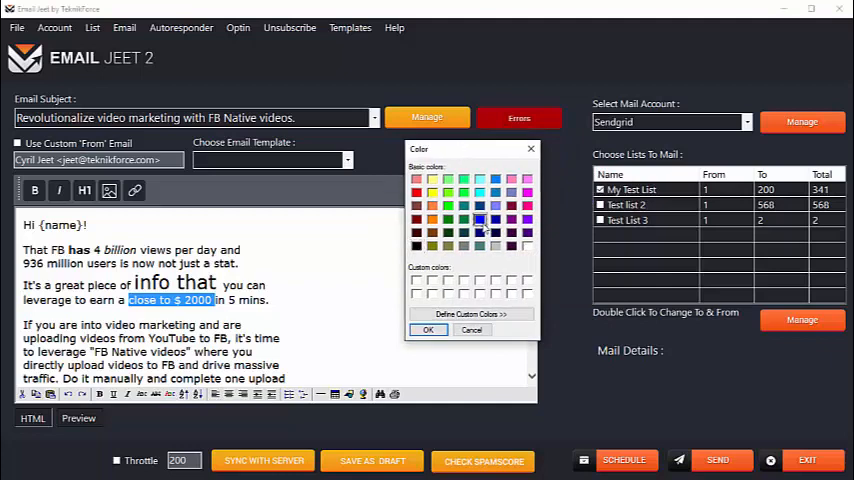
click(471, 330)
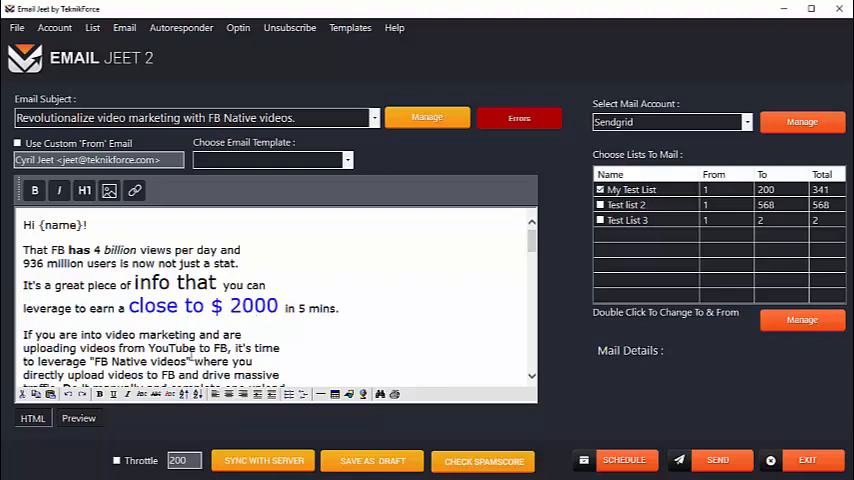
mouse_move(34, 190)
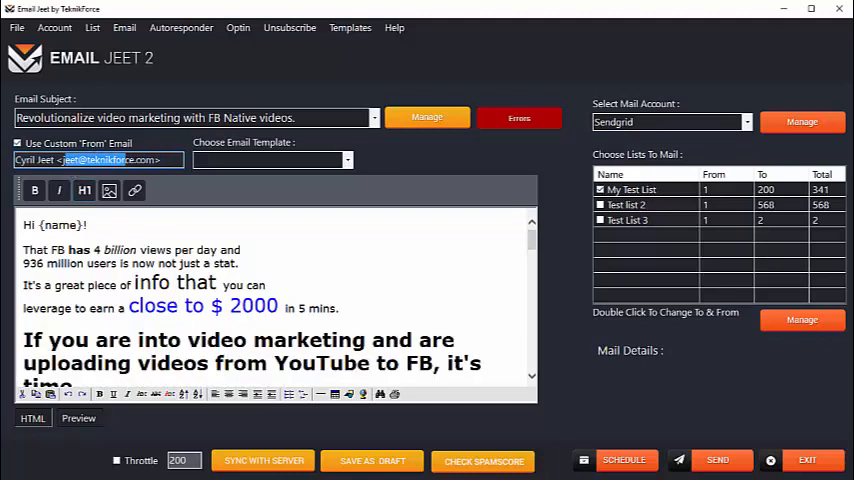
scroll(down, 3)
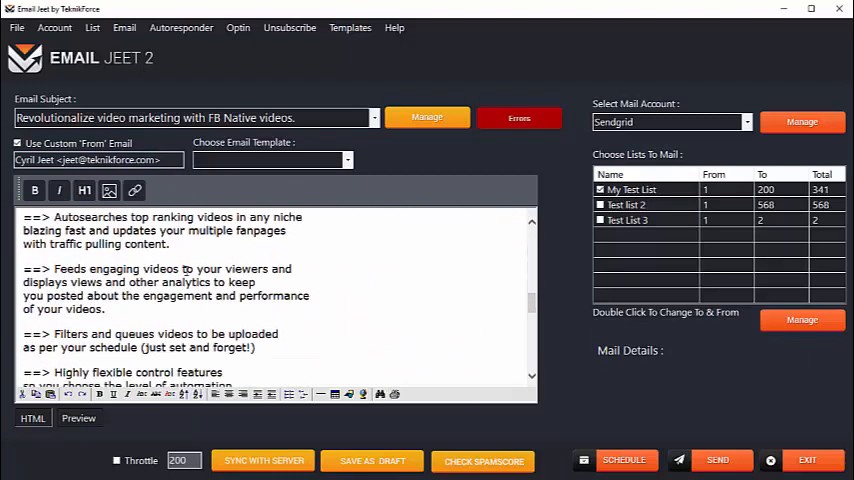
scroll(down, 3)
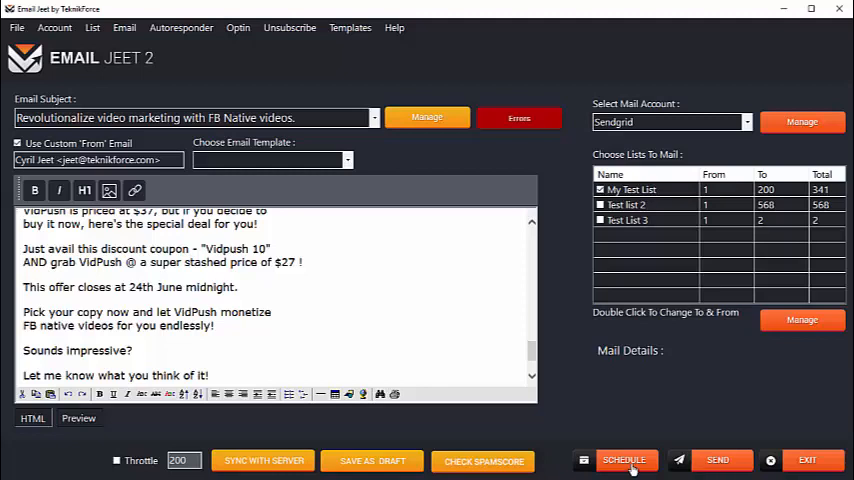
click(624, 460)
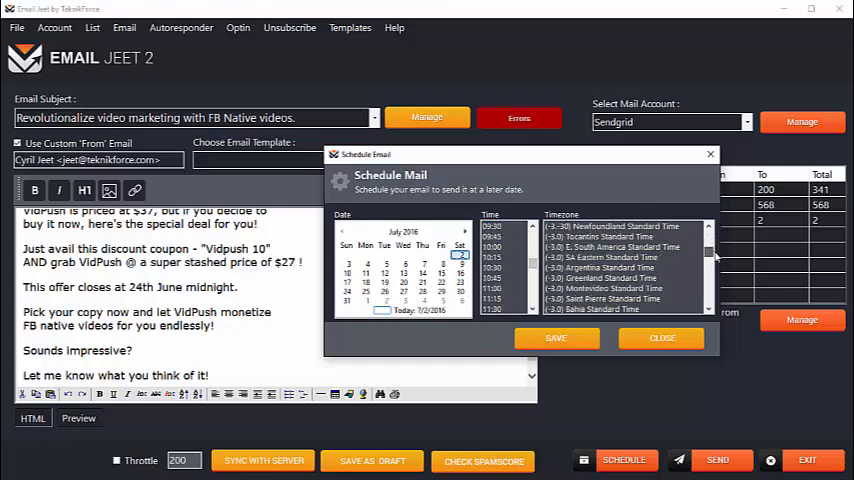
click(662, 338)
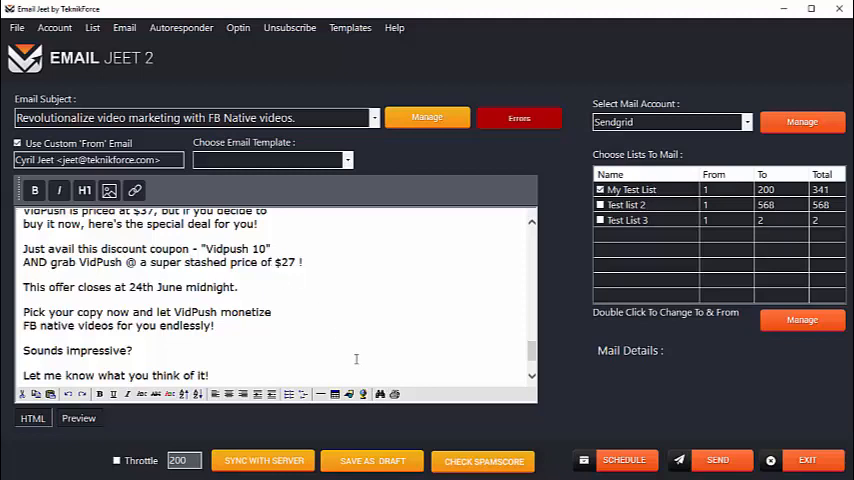
mouse_move(484, 348)
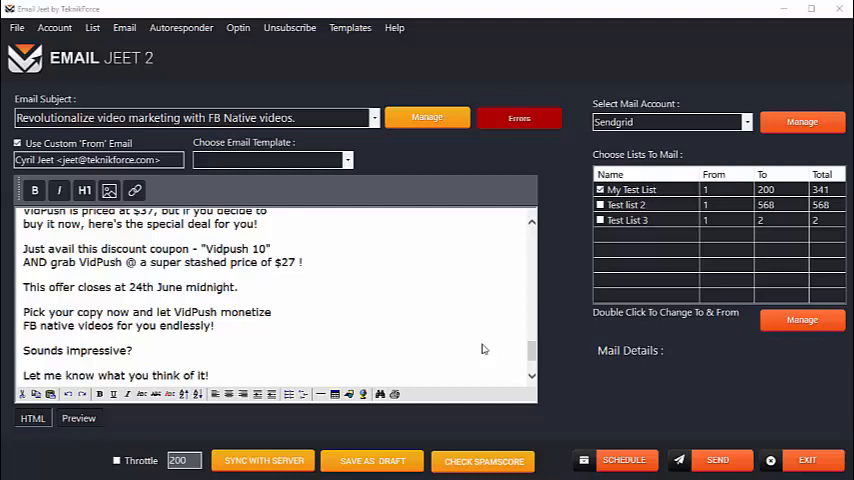
mouse_move(328, 414)
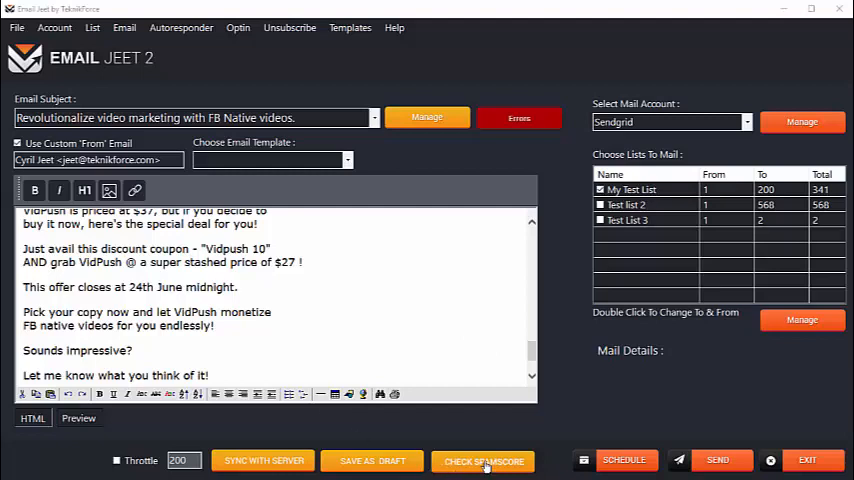
Run the spam score check and confirm the email scores as normal
click(483, 461)
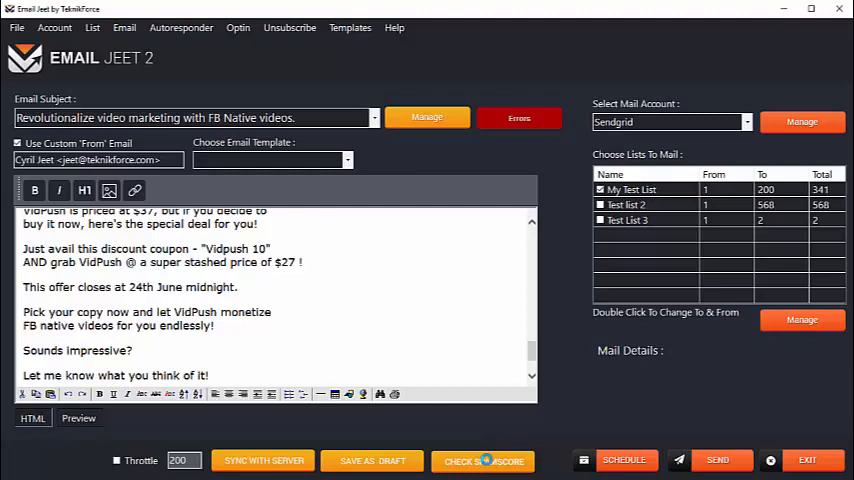
click(482, 461)
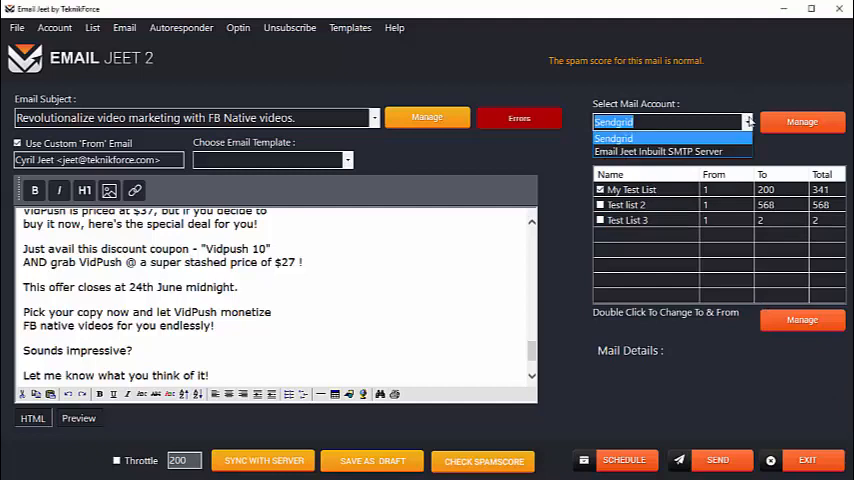
Keep Sendgrid selected and open Manage Accounts, which lists only Sendgrid
click(613, 122)
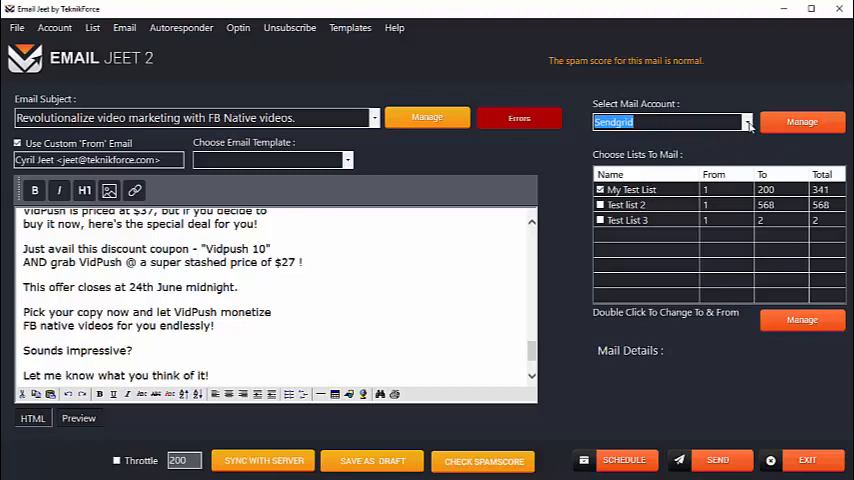
click(801, 121)
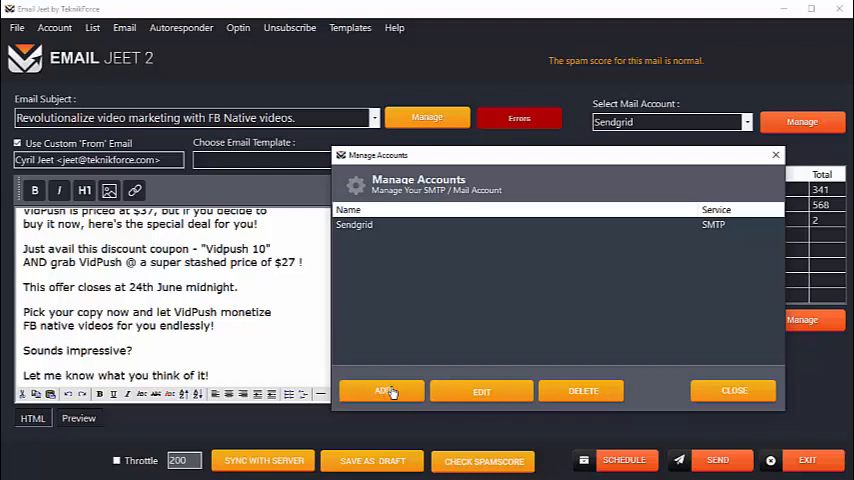
click(382, 390)
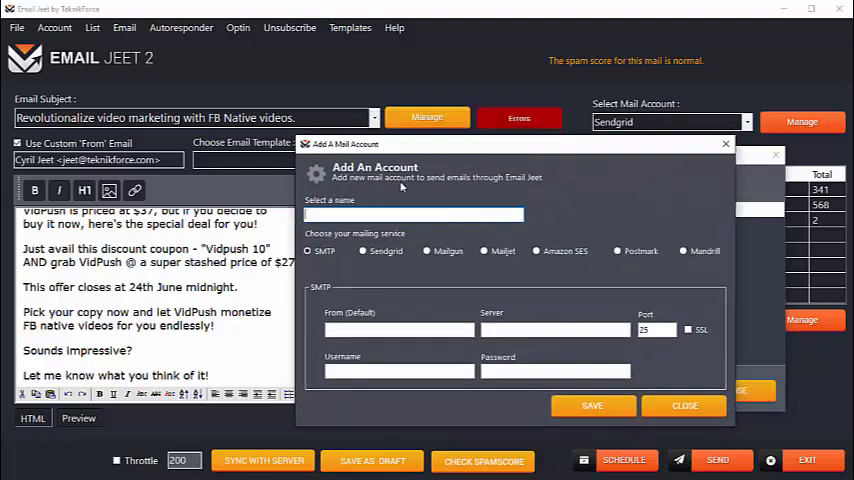
click(362, 251)
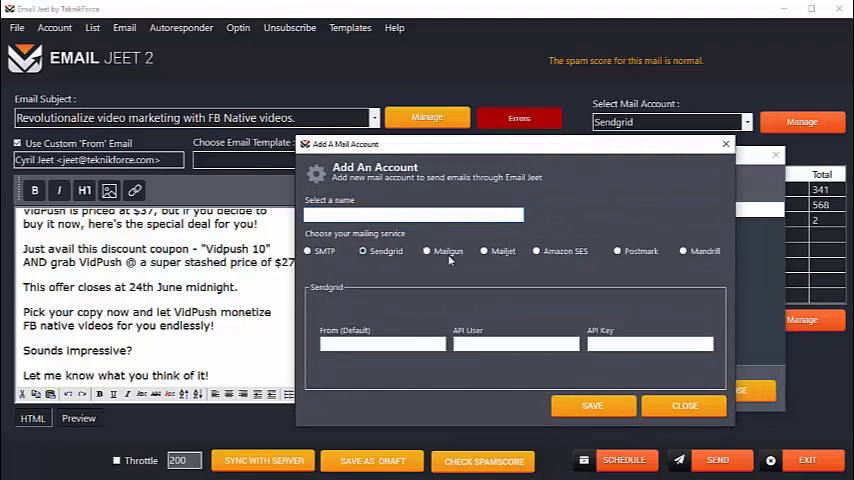
click(684, 251)
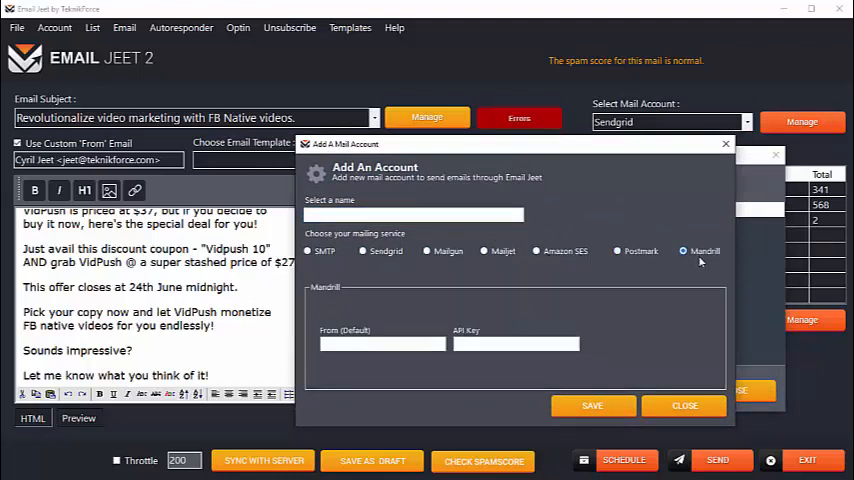
click(309, 251)
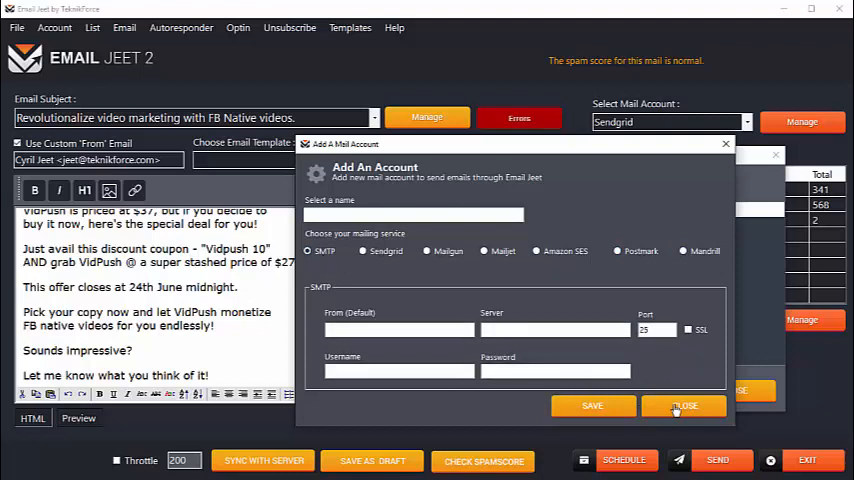
click(684, 405)
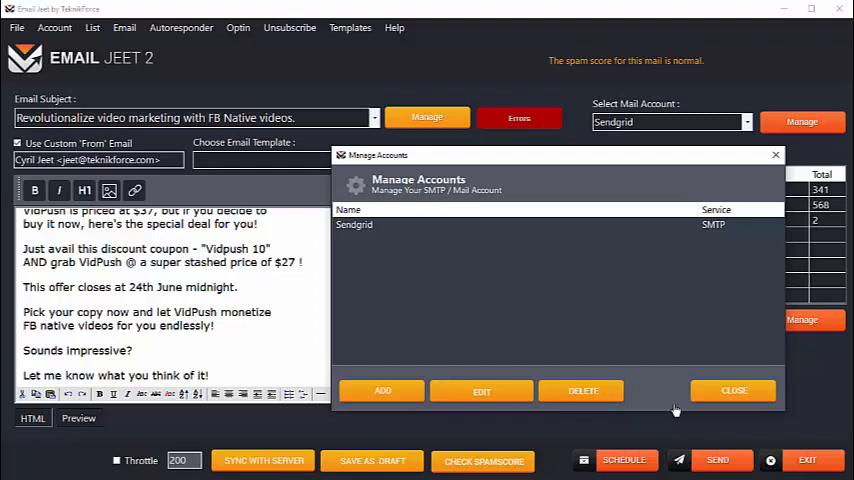
Close Manage Accounts and switch the sending account to Email Jeet Inbuilt SMTP Server
click(733, 390)
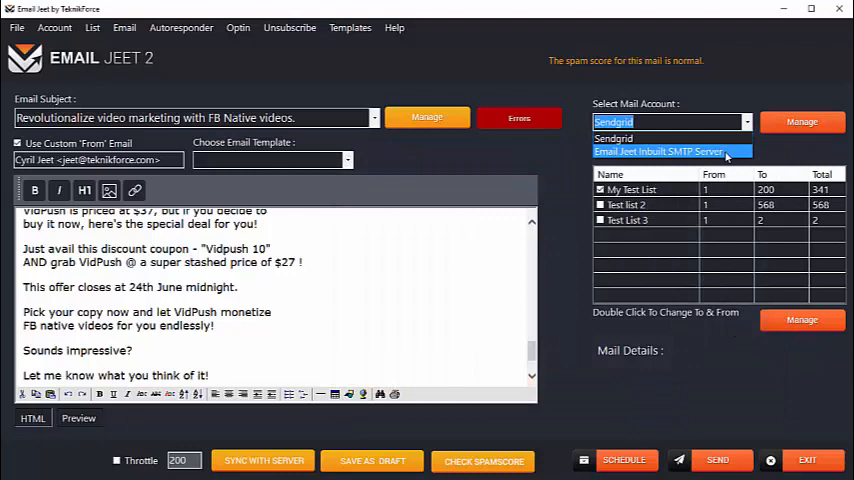
click(660, 151)
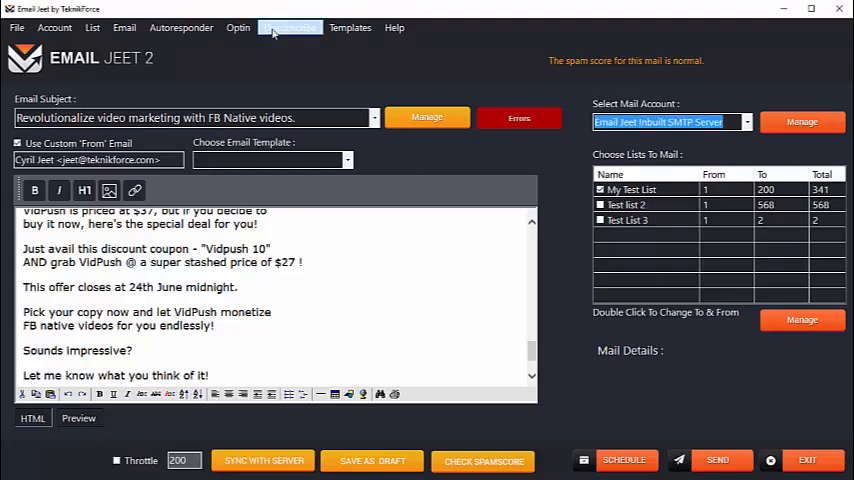
click(181, 27)
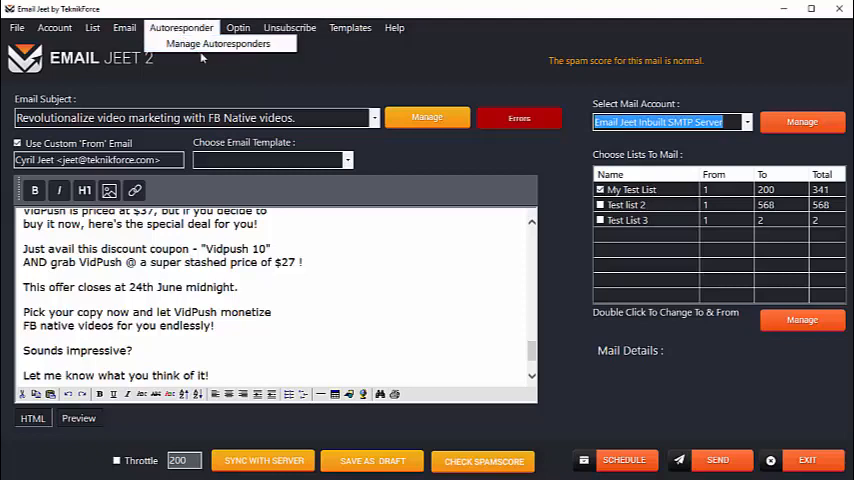
click(218, 43)
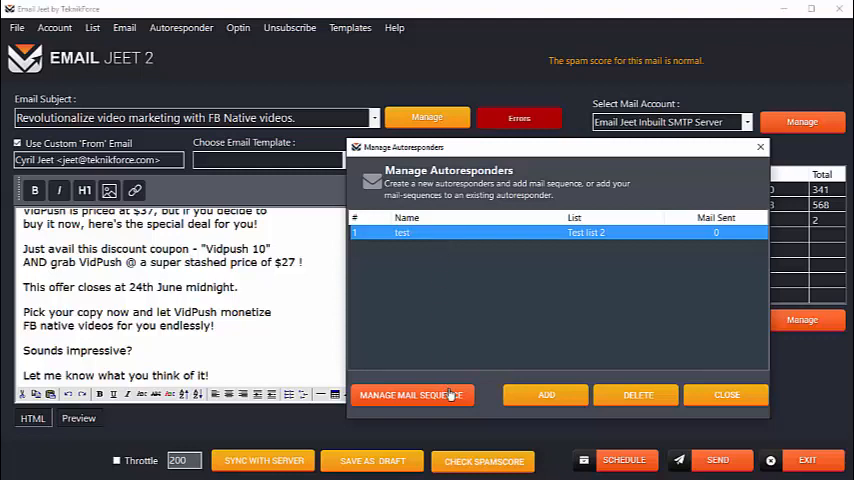
click(411, 394)
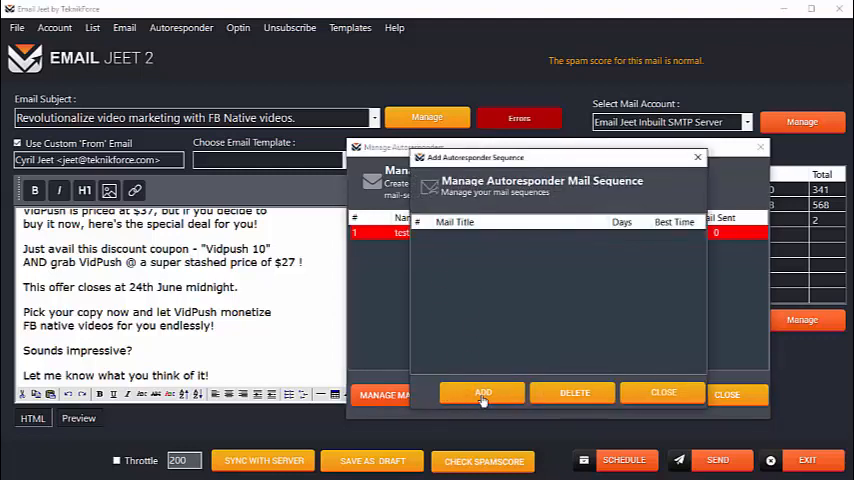
click(483, 392)
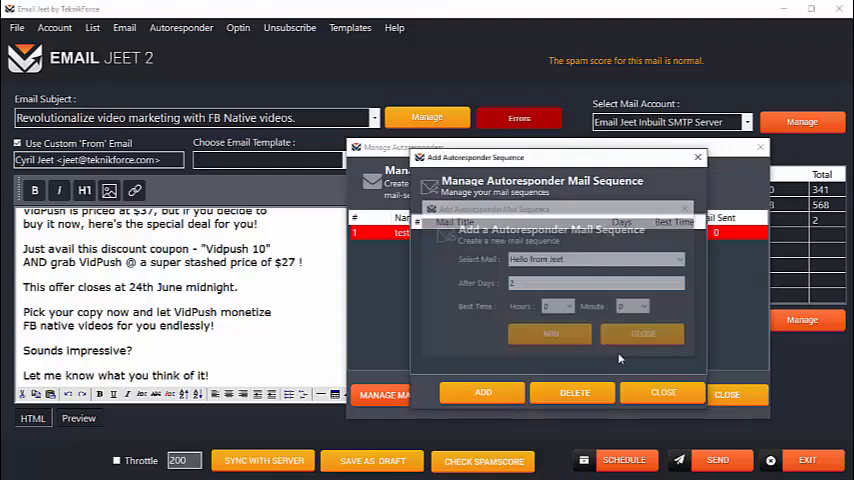
click(641, 334)
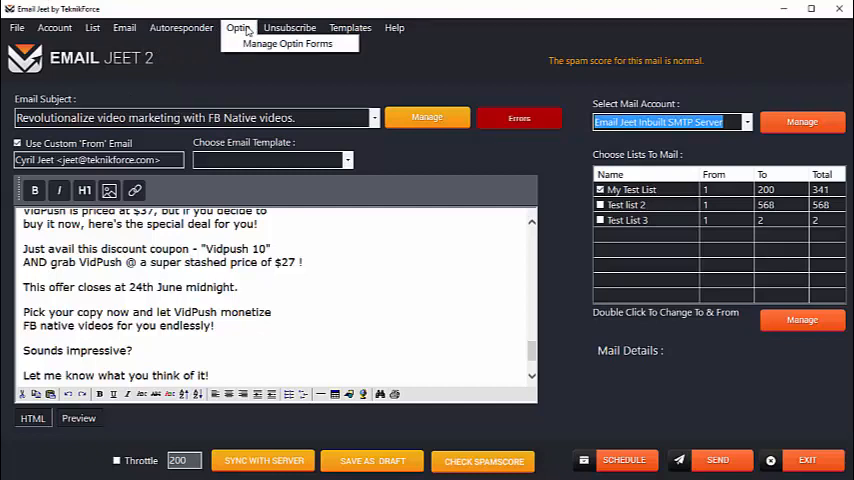
mouse_move(289, 43)
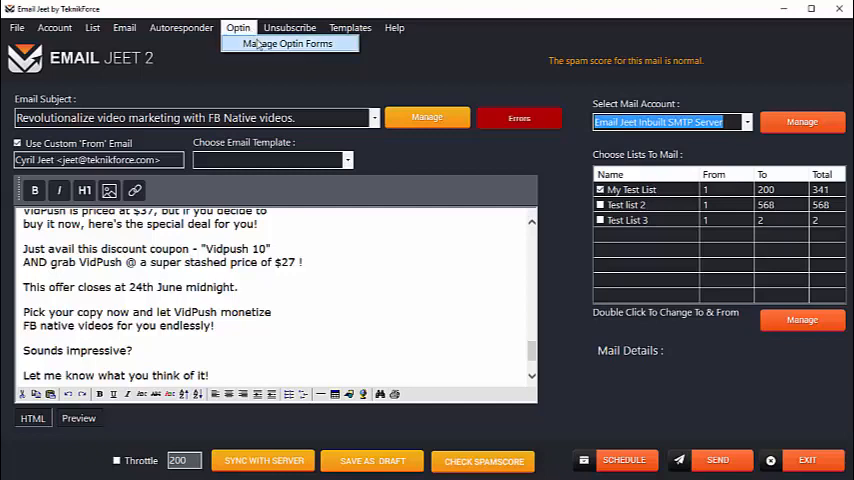
mouse_move(289, 43)
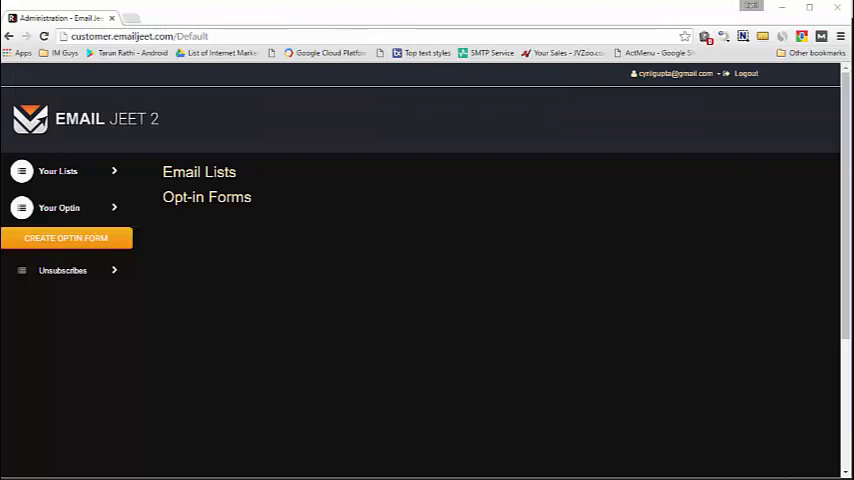
mouse_move(119, 186)
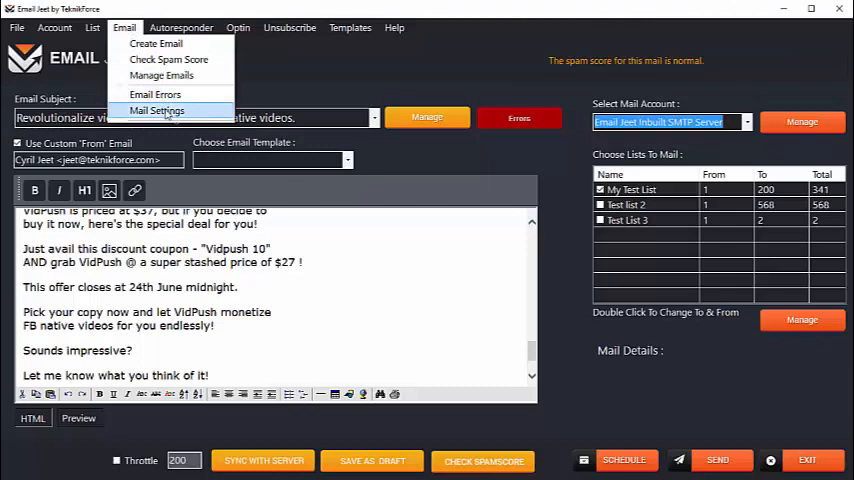
click(156, 110)
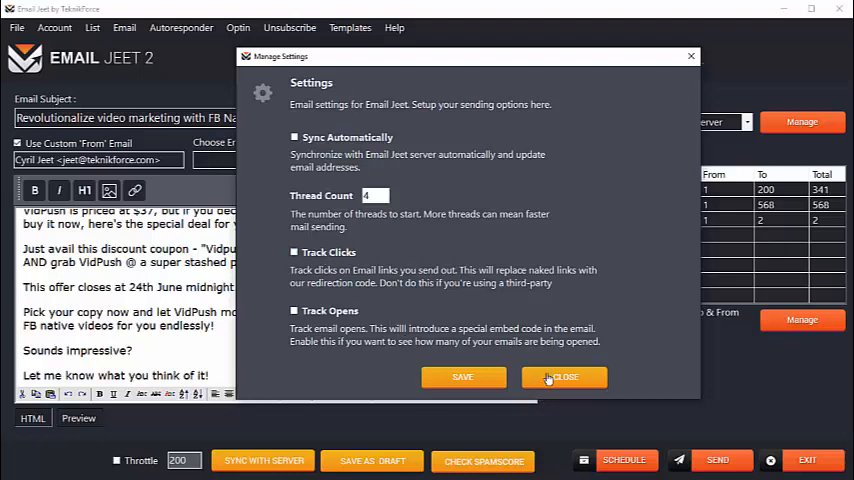
click(563, 377)
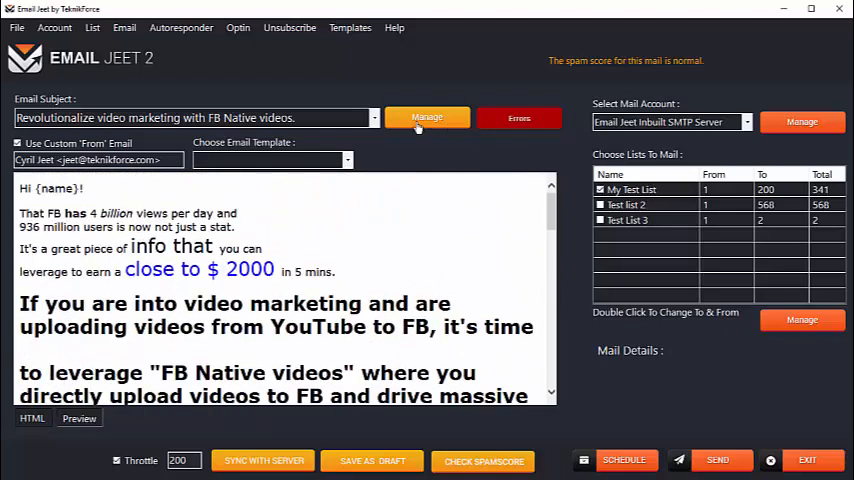
View the mail errors log of timed-out sends and clear it
click(347, 160)
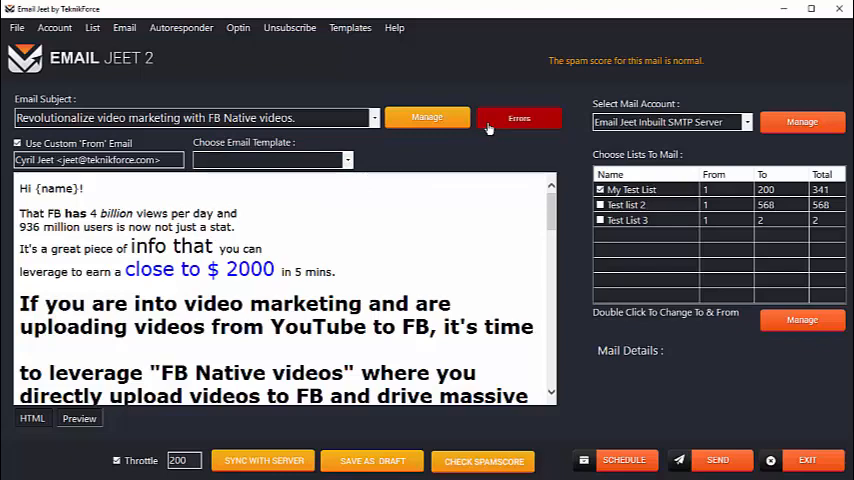
click(519, 117)
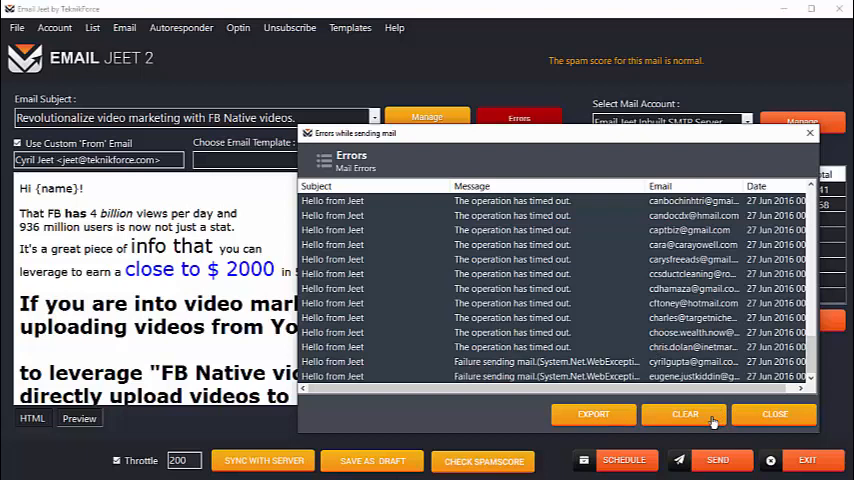
click(775, 414)
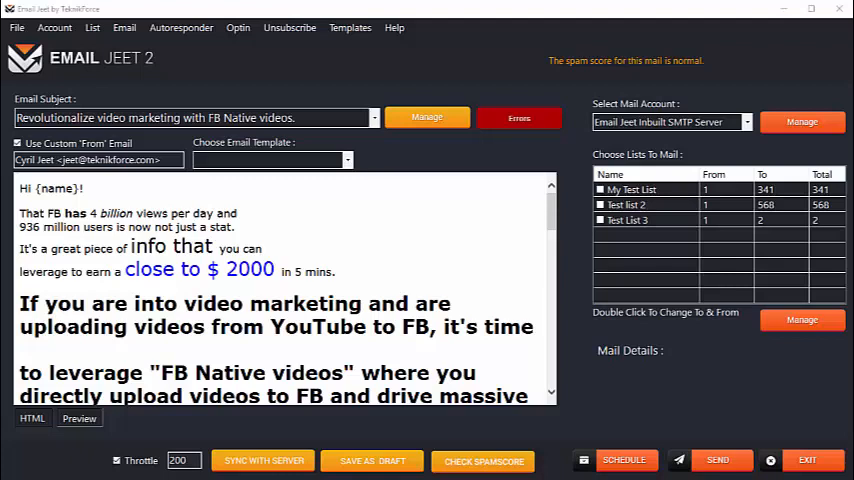
mouse_move(829, 353)
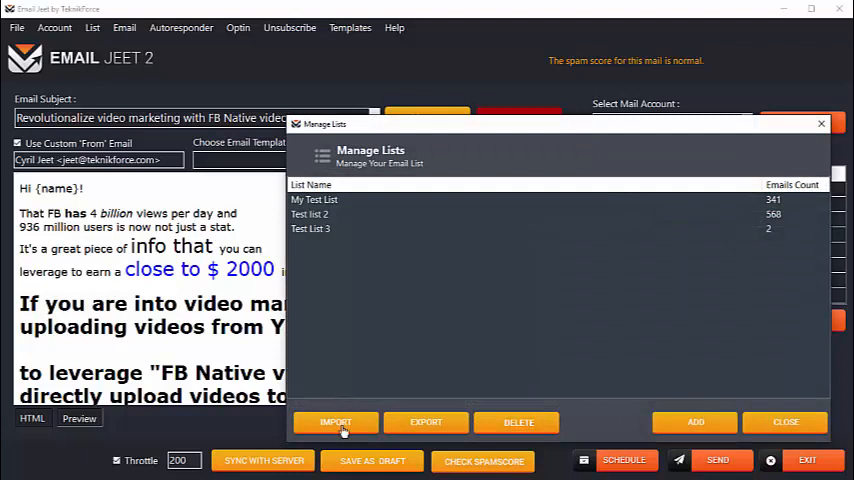
Create the empty list 'My new list', then try a text-file import into it and cancel
click(694, 421)
text(My)
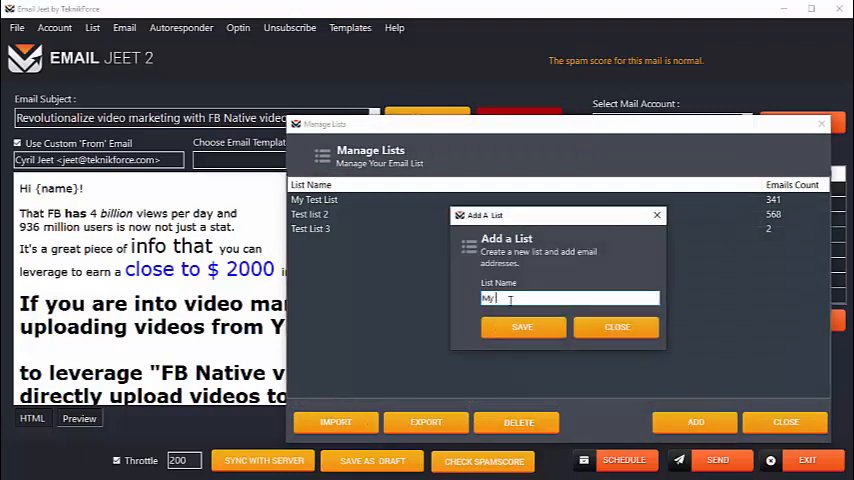
click(521, 327)
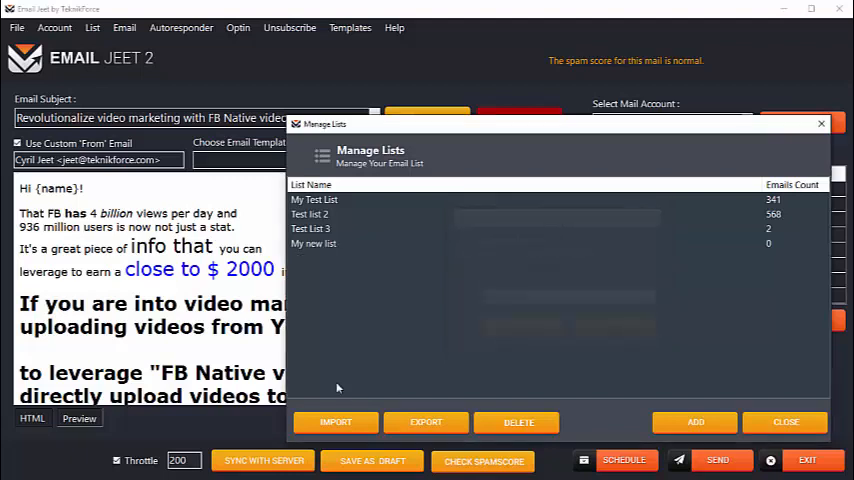
click(336, 421)
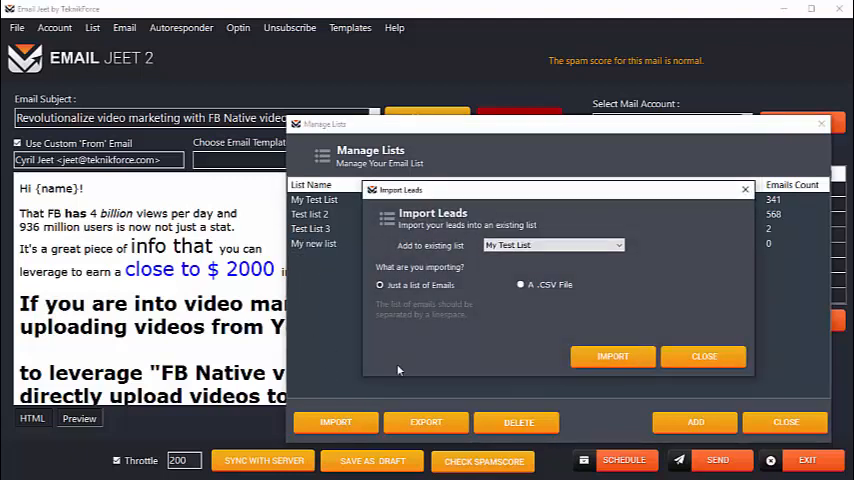
click(520, 284)
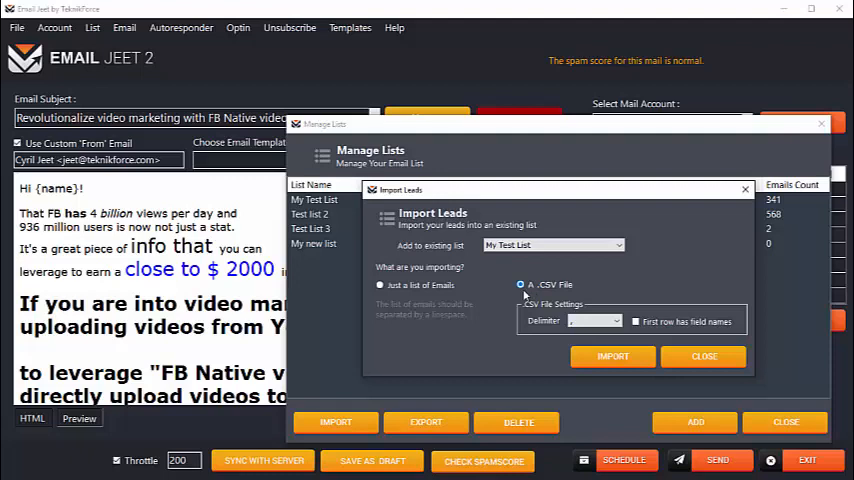
click(380, 285)
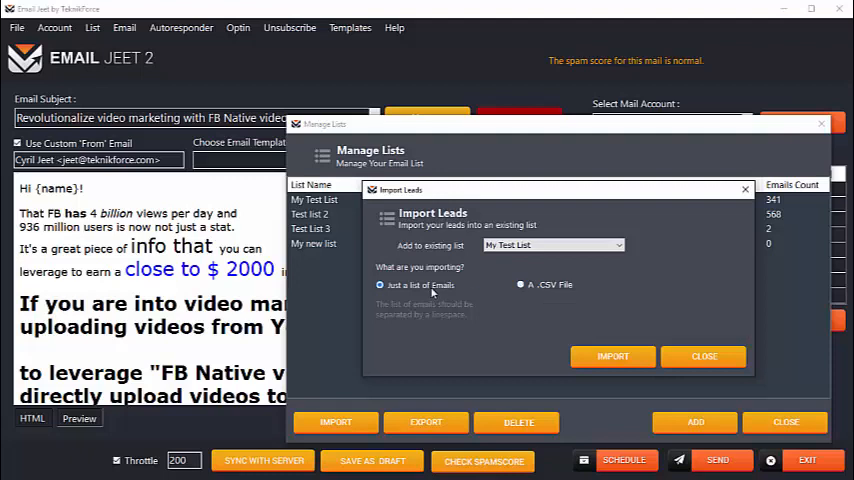
click(553, 245)
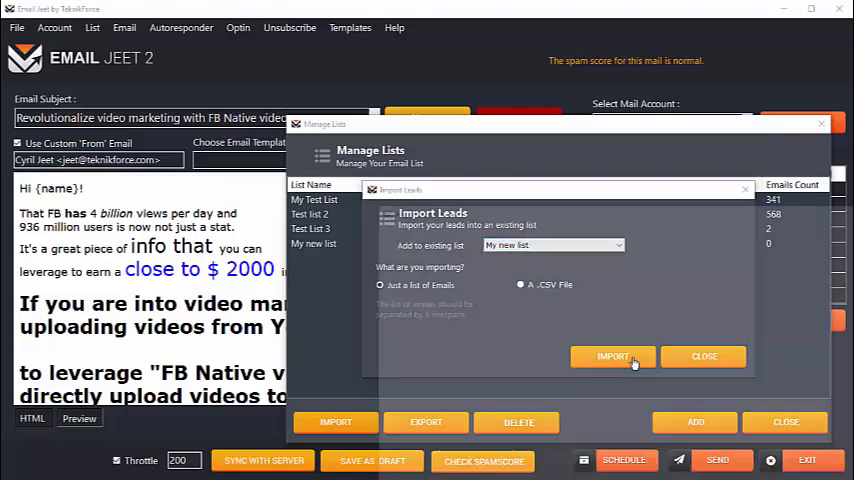
click(612, 356)
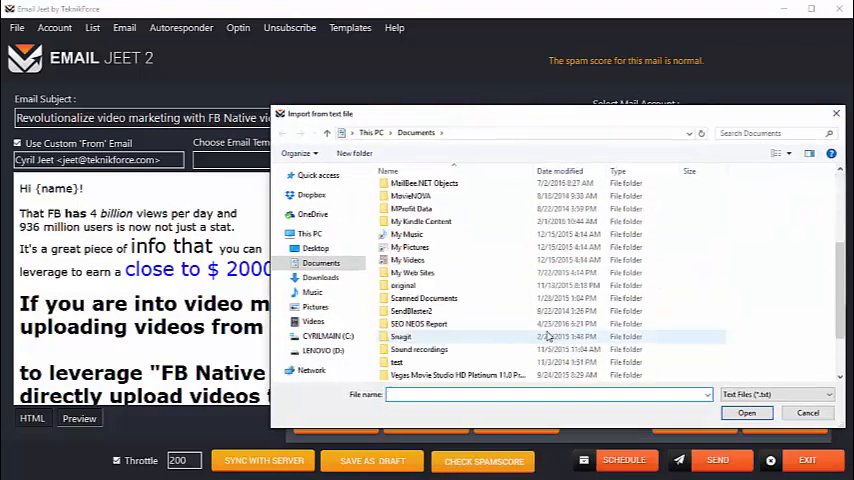
scroll(down, 3)
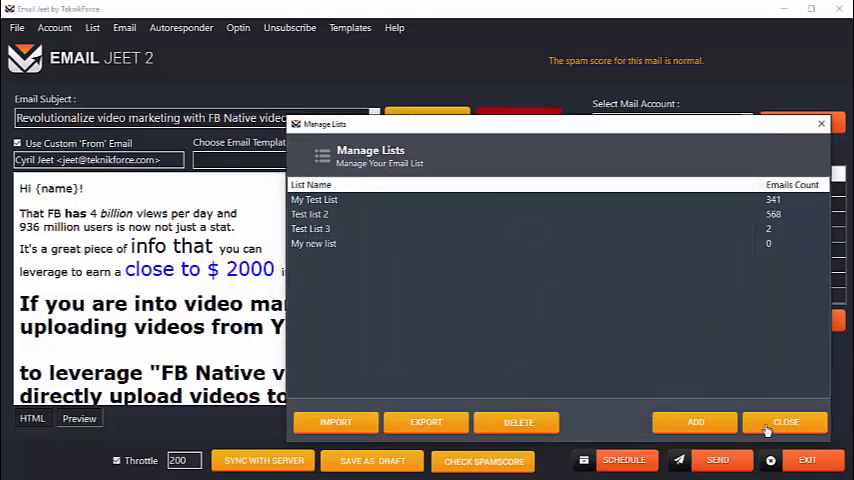
Close the list manager and keep Email Jeet Inbuilt SMTP Server as the sending account
click(785, 421)
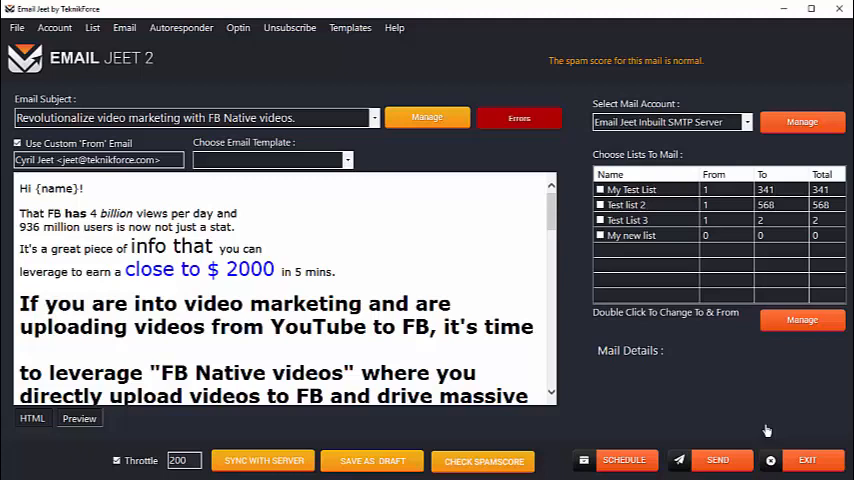
click(665, 122)
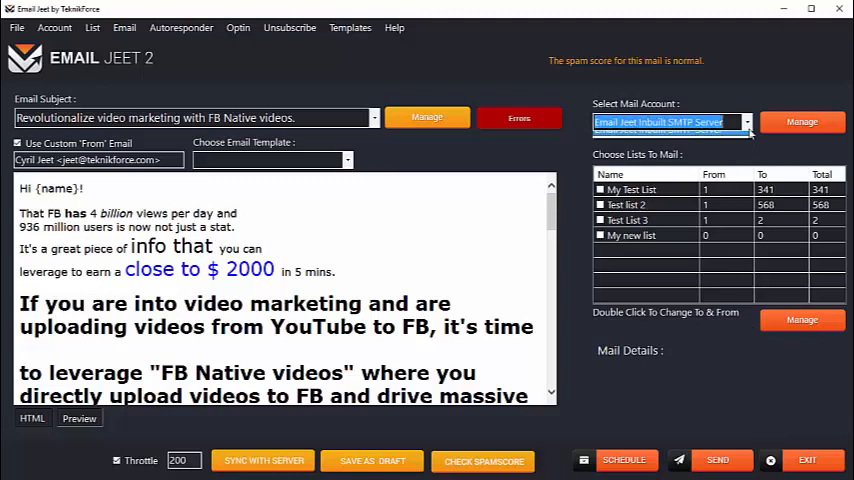
click(746, 122)
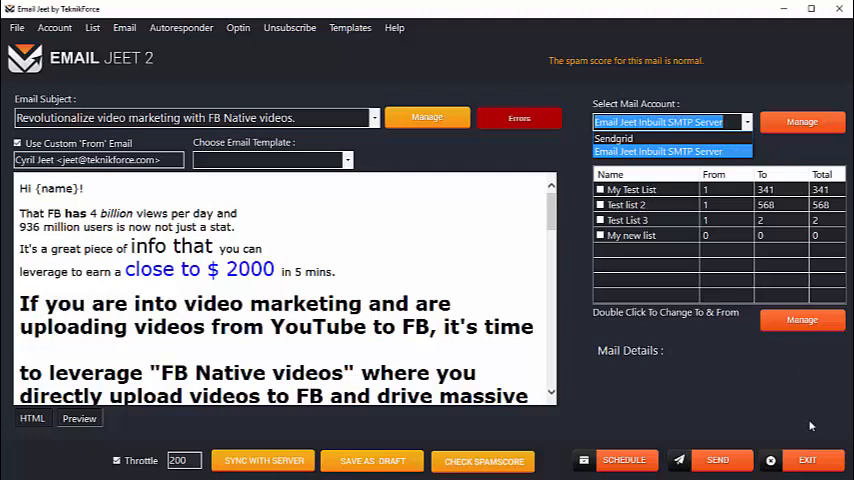
click(668, 122)
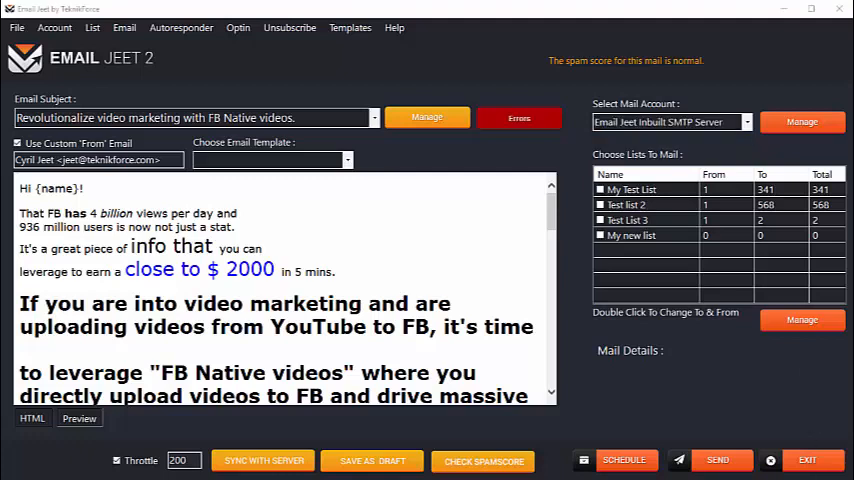